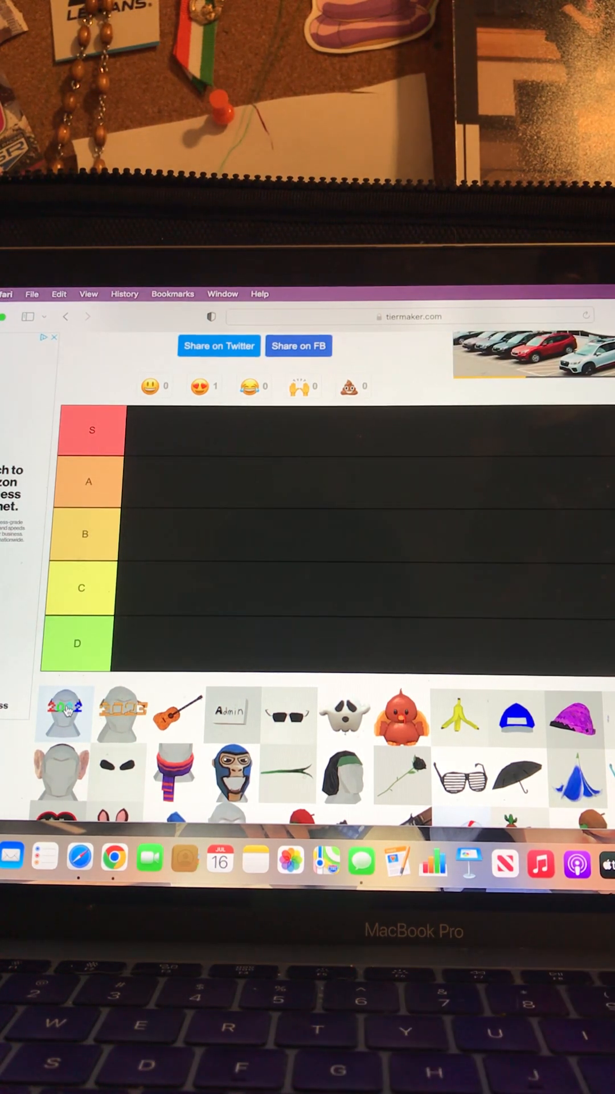
Rank the 2022 and 2023 glasses head cosmetics in the B tier.
left_click_drag(65, 713, 237, 645)
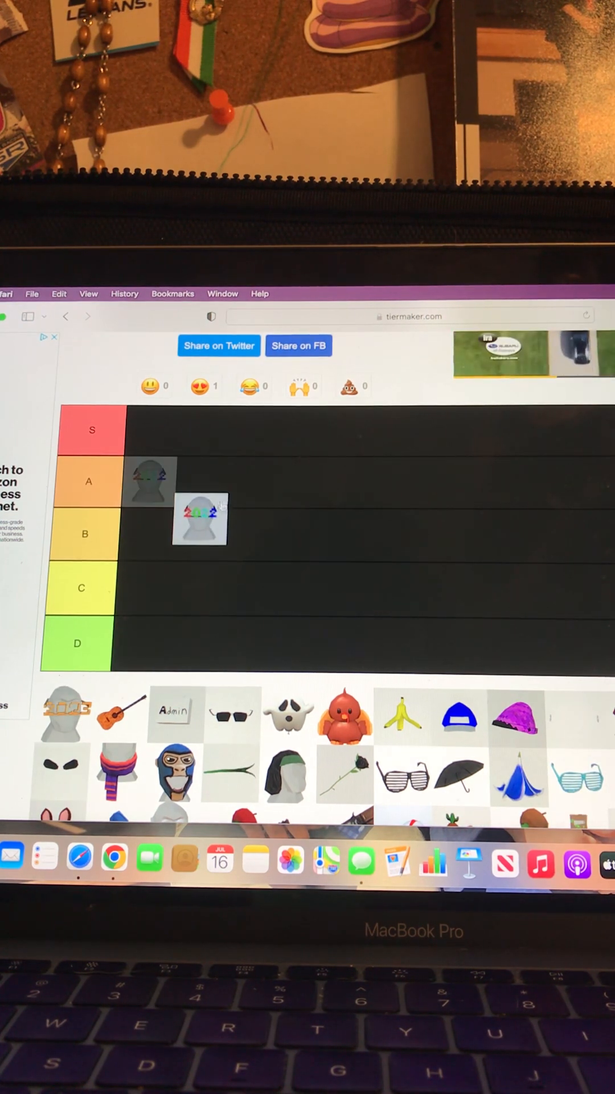
left_click_drag(199, 519, 150, 481)
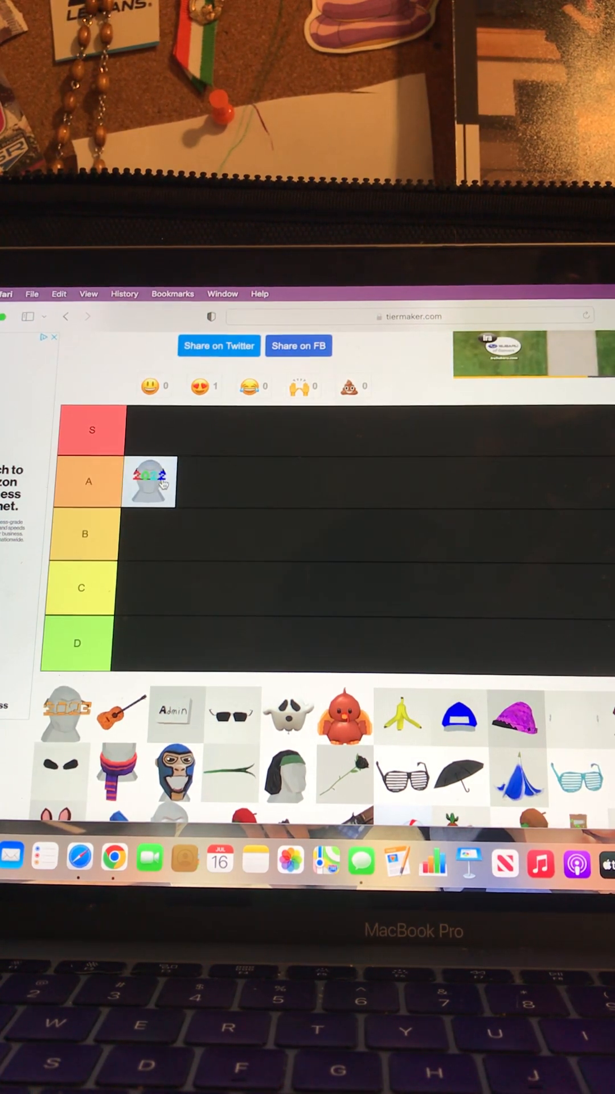
left_click_drag(158, 480, 167, 530)
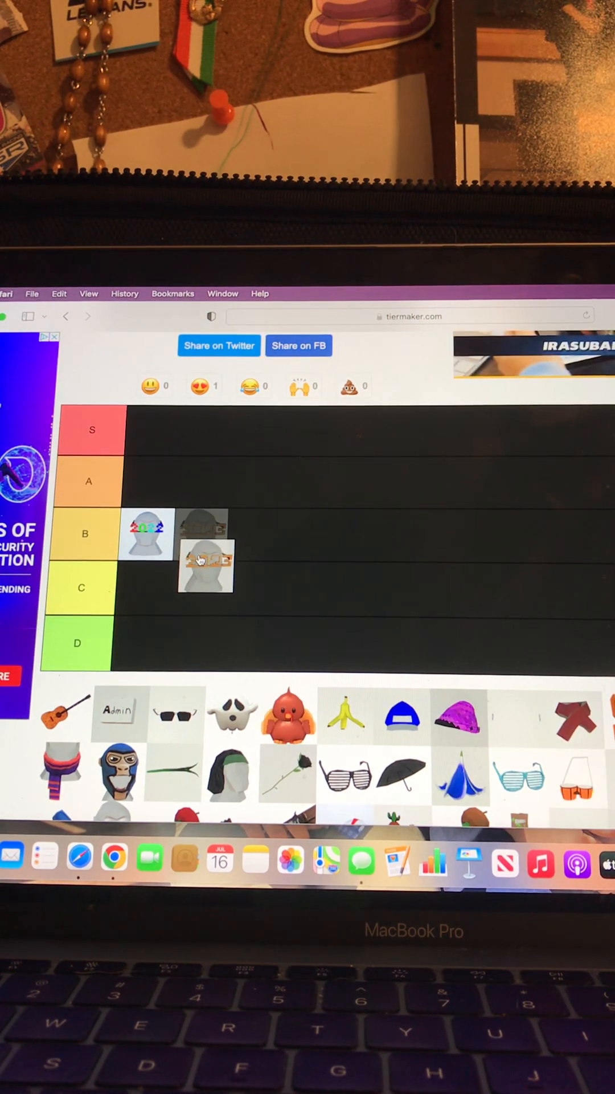
left_click_drag(204, 565, 201, 533)
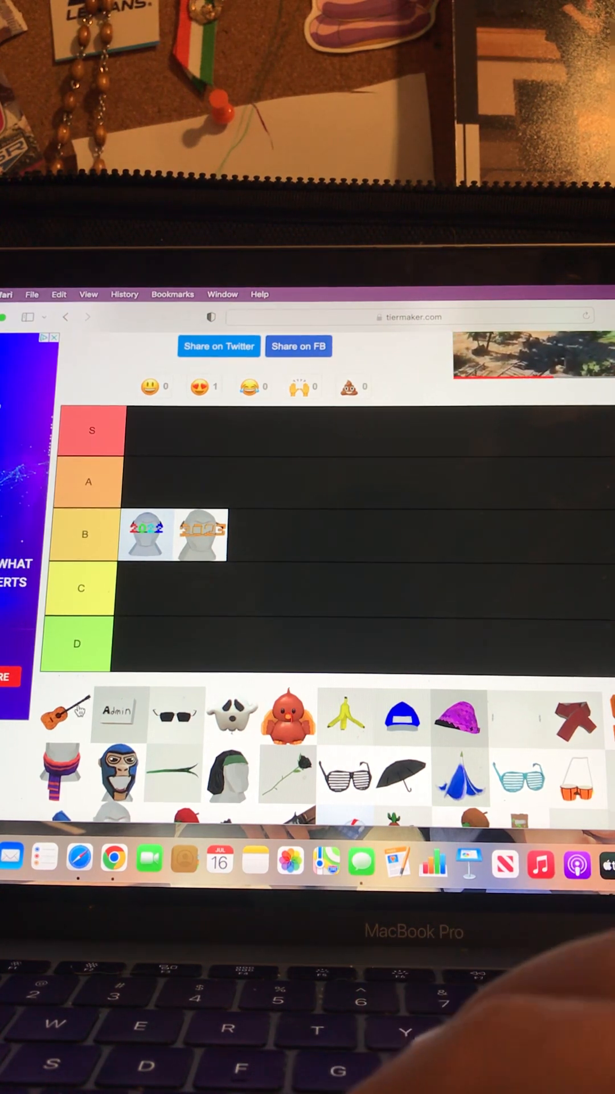
Rank the guitar and the Admin sign in the A tier.
left_click_drag(63, 704, 250, 534)
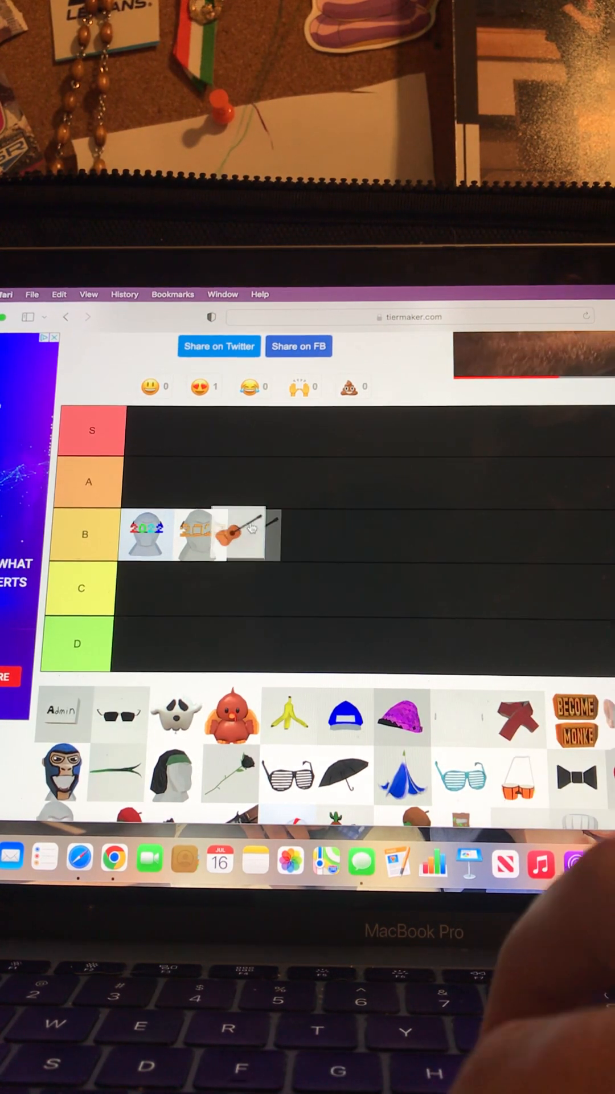
left_click_drag(250, 528, 144, 481)
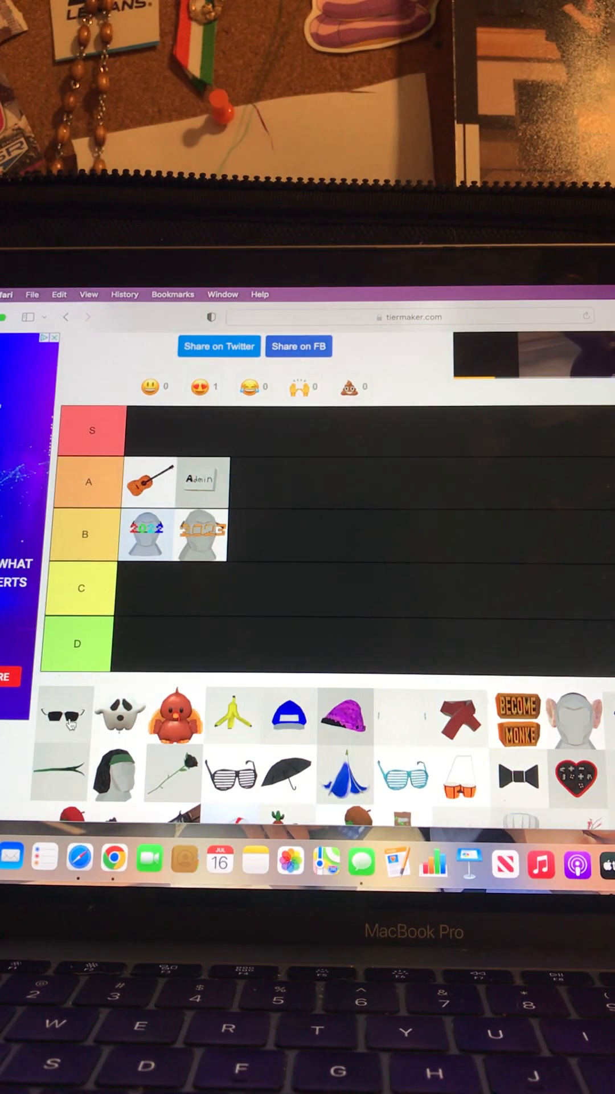
Rank the black sunglasses alone in the S tier.
left_click_drag(63, 716, 150, 474)
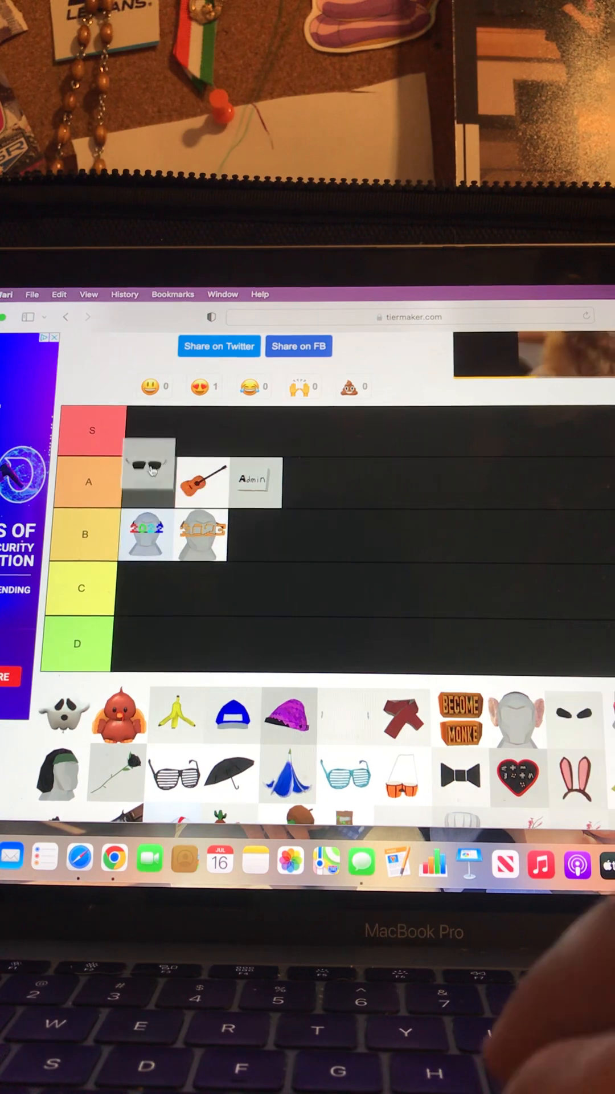
left_click_drag(150, 470, 151, 431)
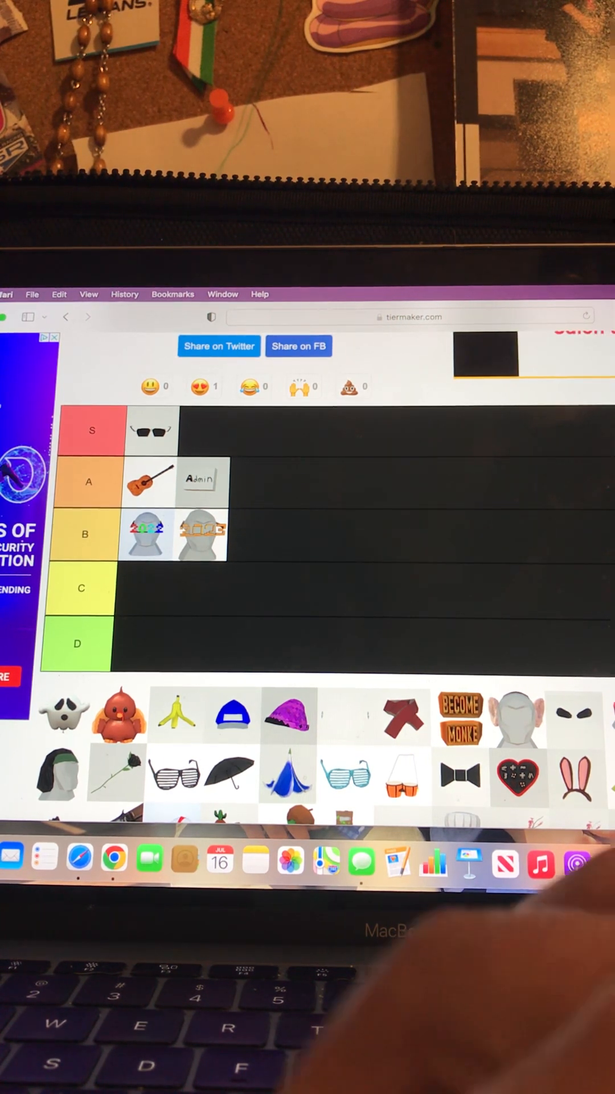
Rank the ghost and the orange bird cosmetics in the D tier.
left_click_drag(65, 711, 139, 643)
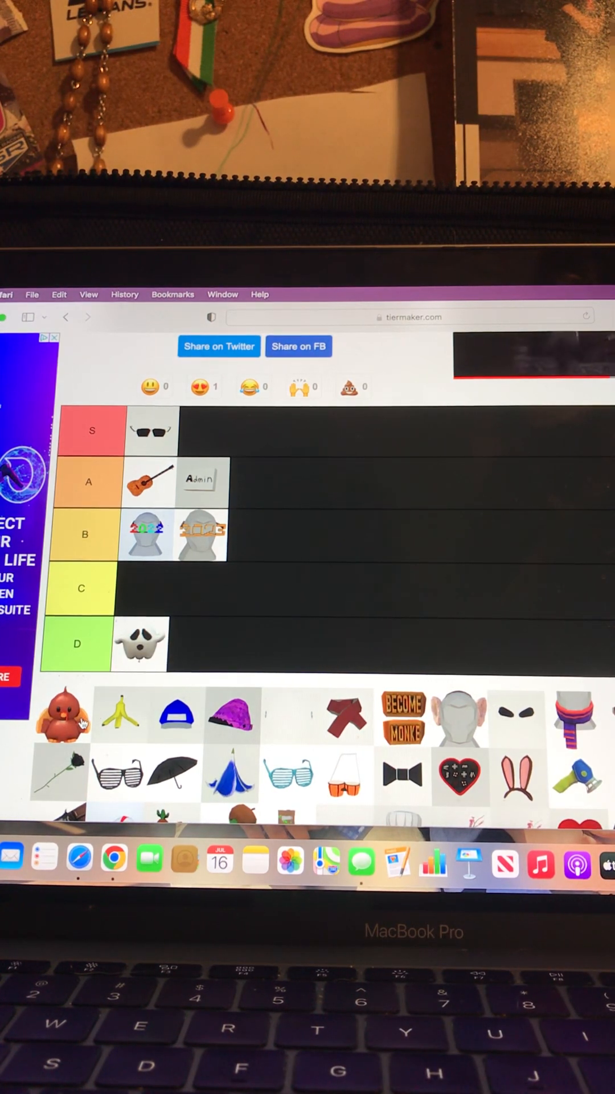
left_click_drag(58, 717, 185, 645)
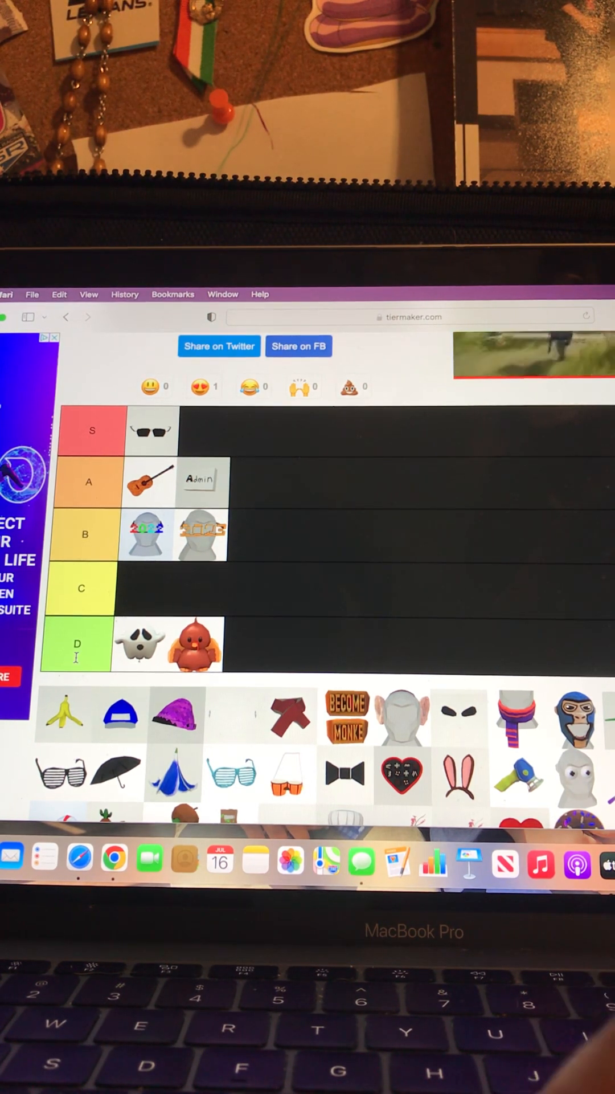
Rank the banana and blue cap in C and the purple hat in A.
left_click_drag(61, 716, 248, 540)
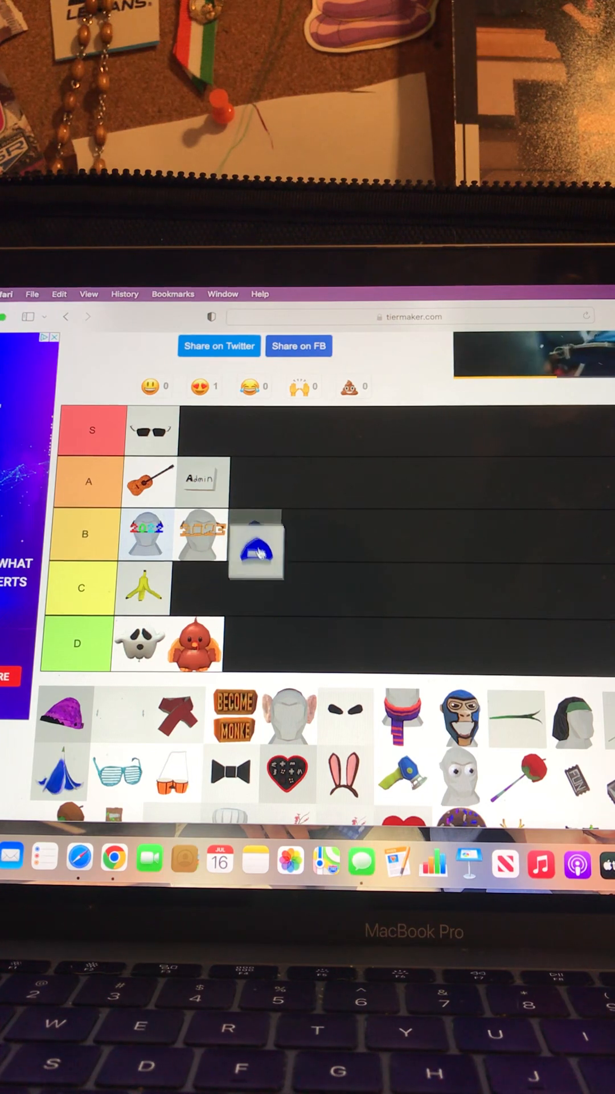
left_click_drag(256, 551, 199, 589)
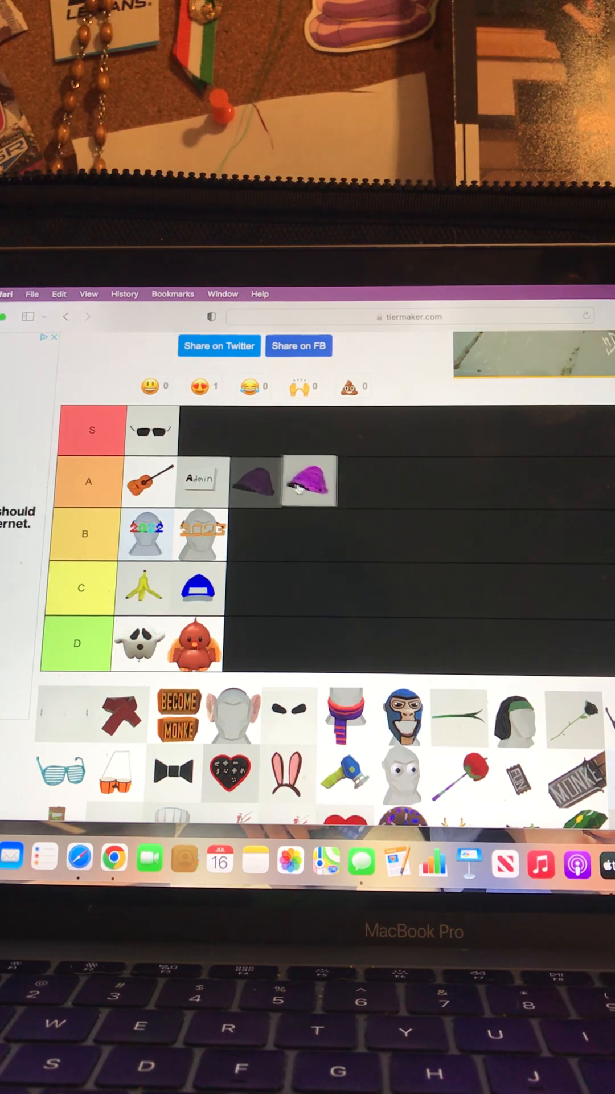
left_click_drag(308, 480, 302, 493)
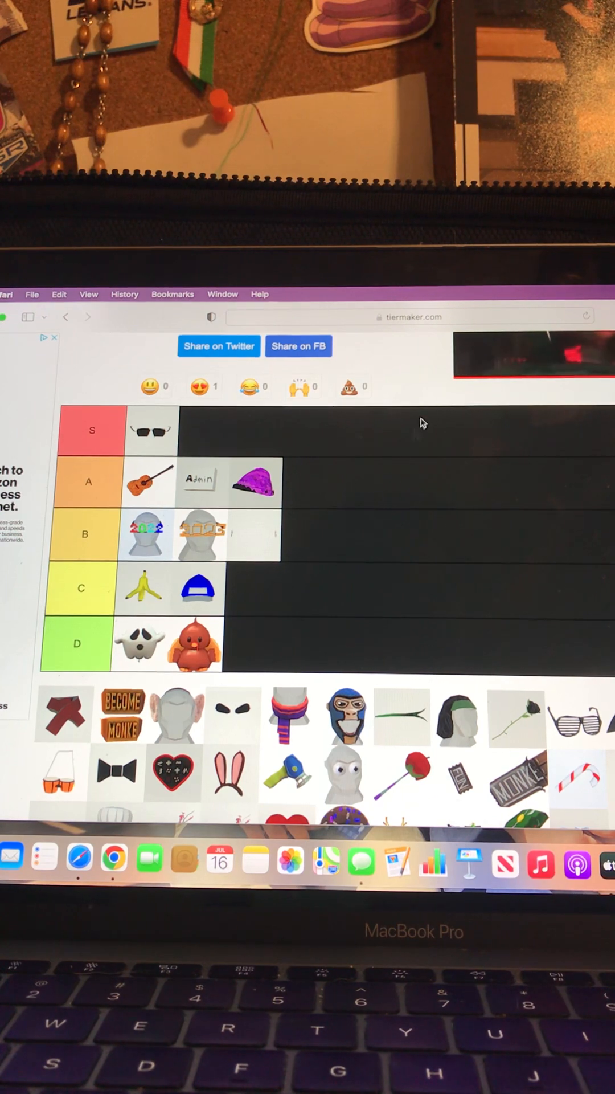
Promote the purple hat to S and rank the red scarf in B.
left_click_drag(248, 481, 223, 430)
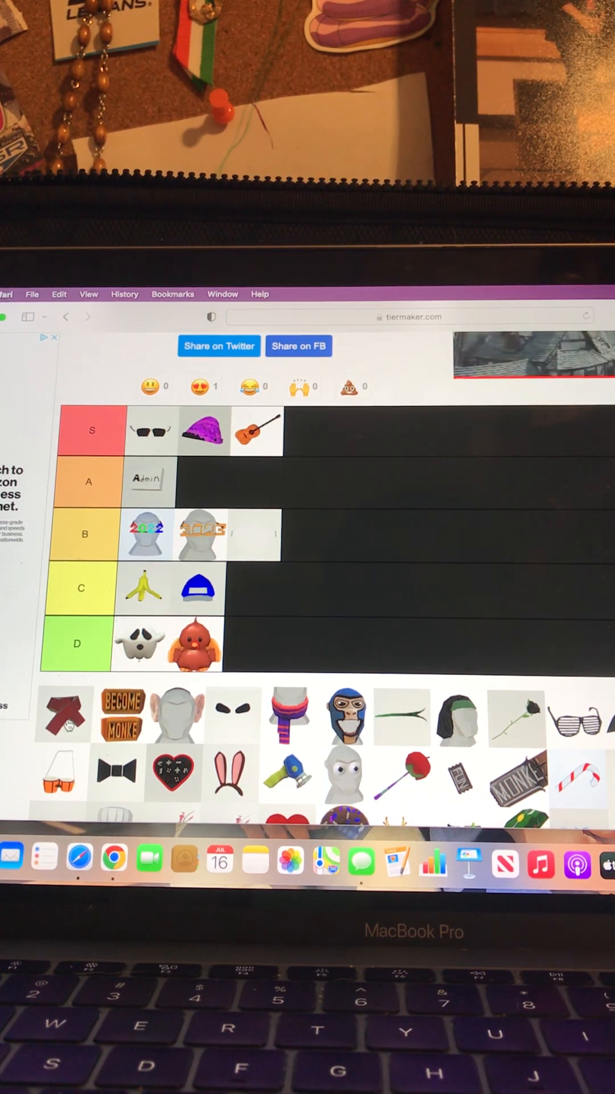
left_click_drag(65, 714, 253, 533)
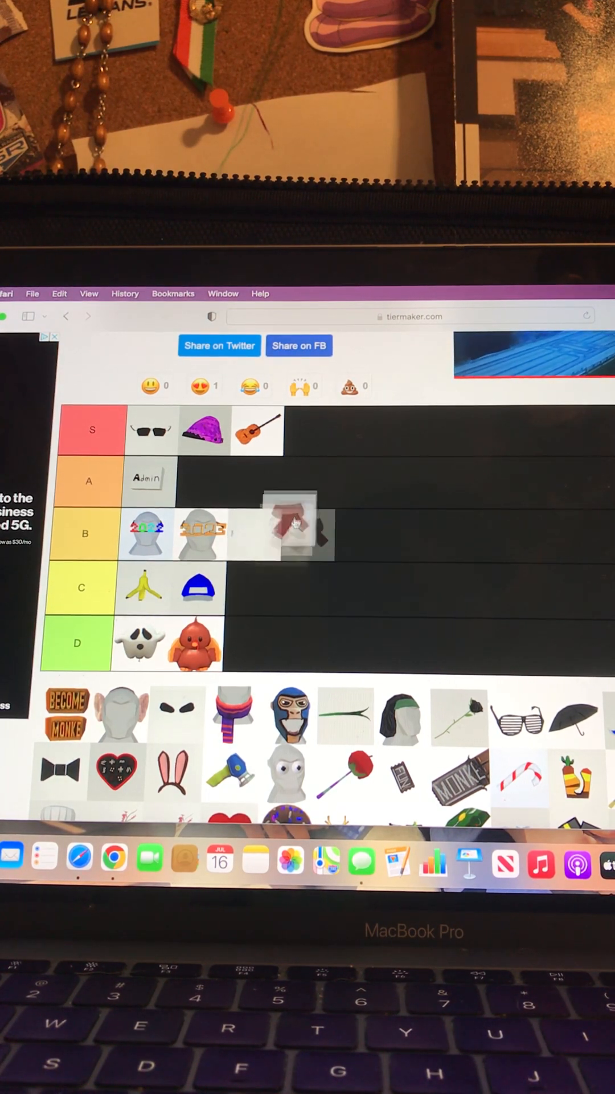
left_click_drag(293, 527, 307, 535)
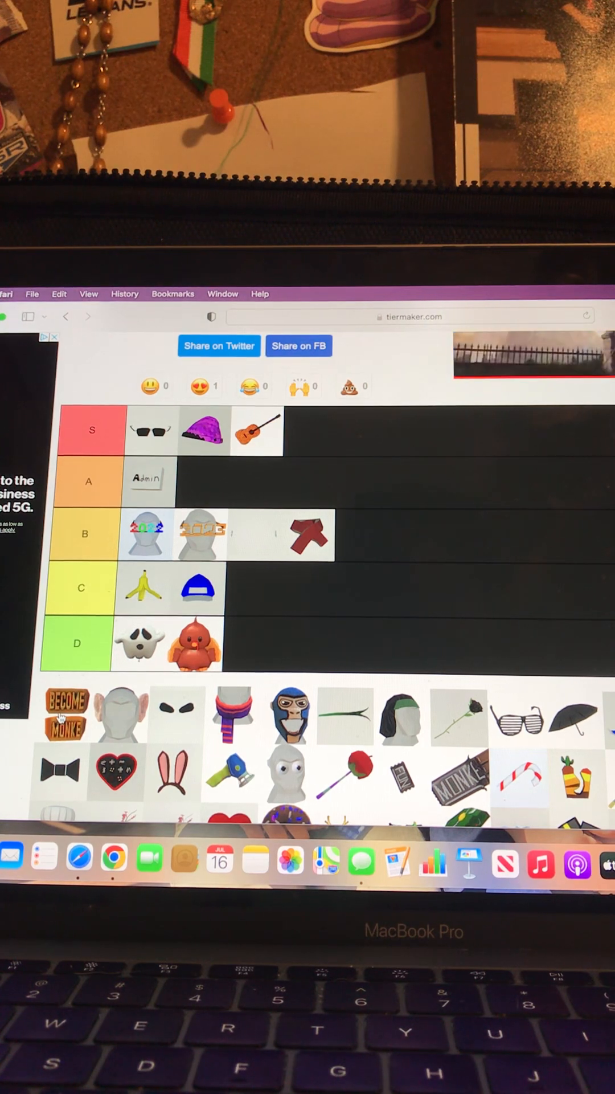
Rank the BECOME MONKE sign, scarf figure and goggled monkey in D and the eyes in S.
left_click_drag(67, 715, 258, 648)
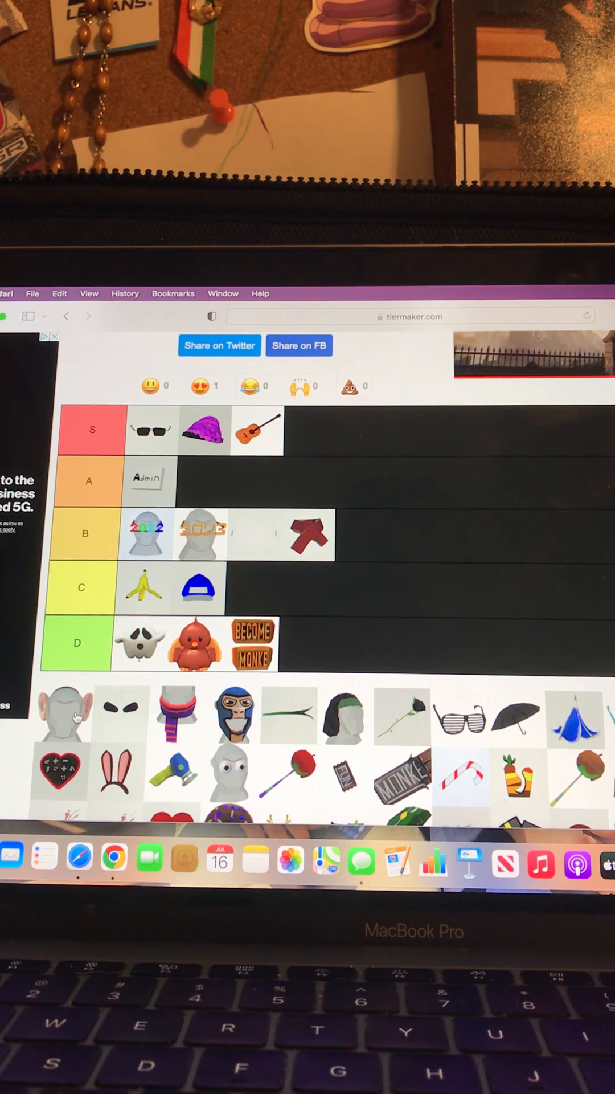
left_click_drag(62, 711, 325, 642)
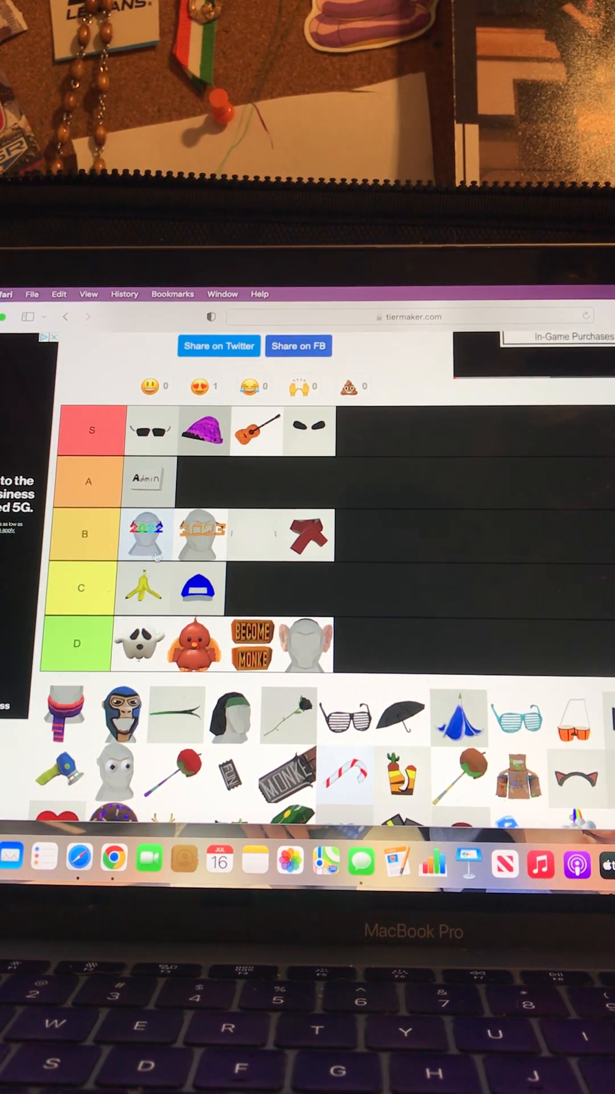
left_click_drag(62, 711, 286, 604)
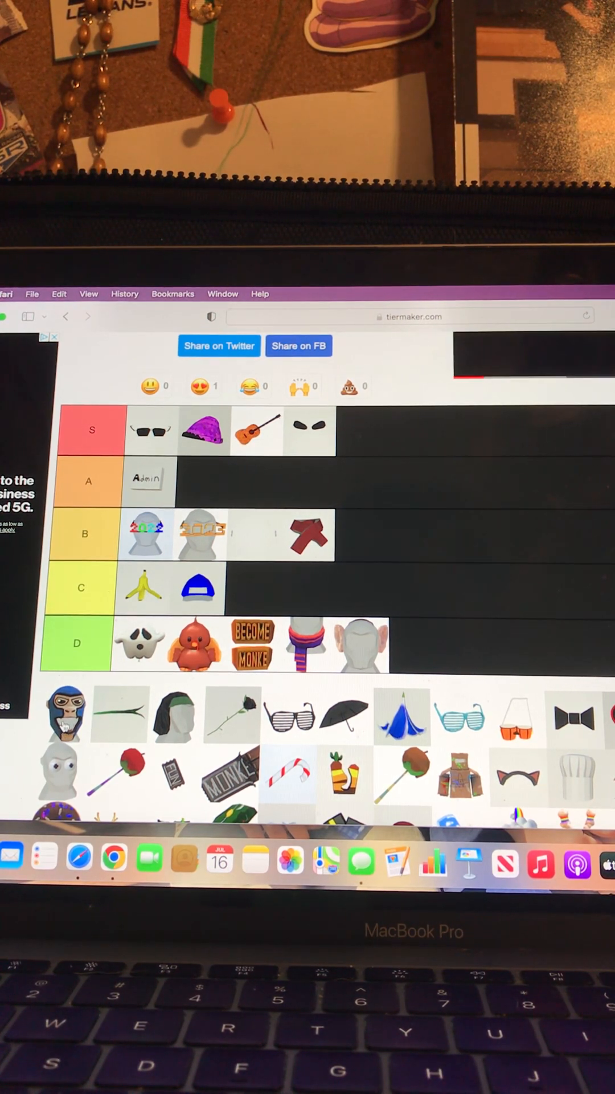
left_click_drag(64, 716, 300, 651)
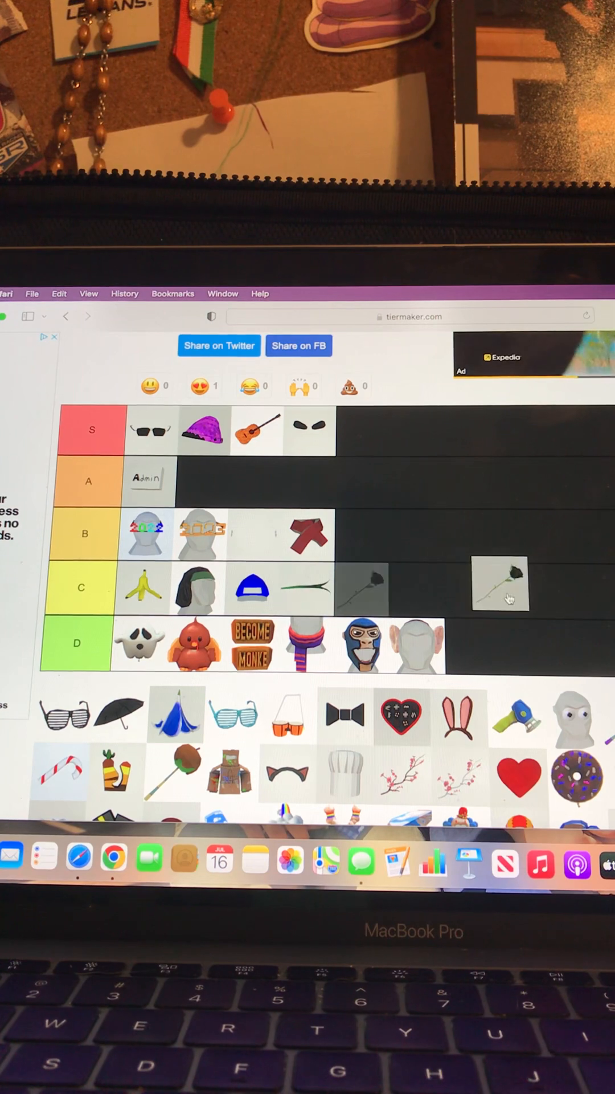
left_click_drag(499, 584, 363, 593)
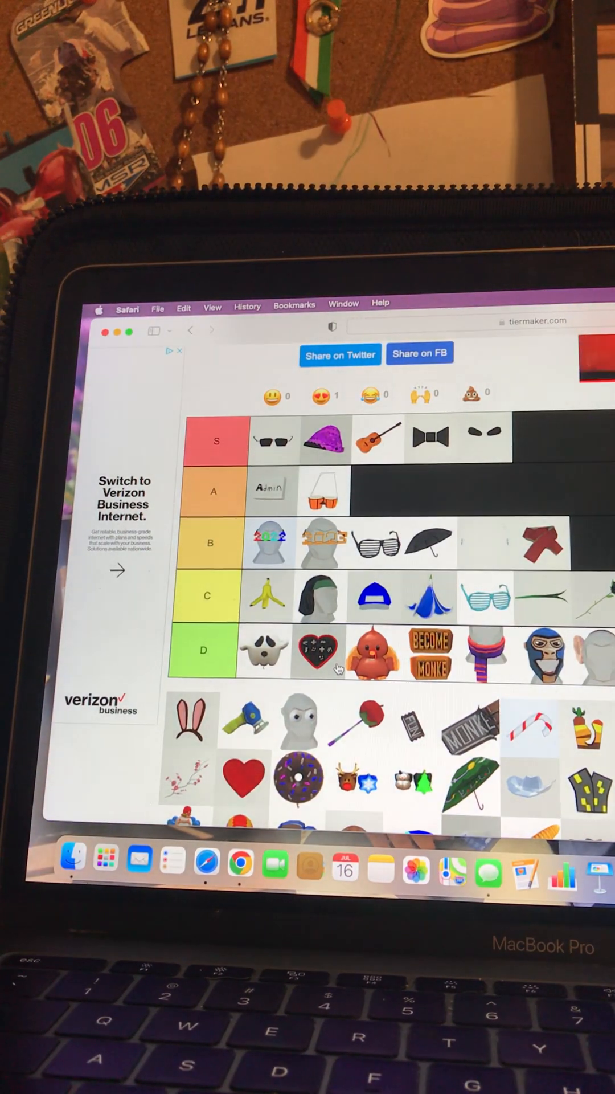
Scroll down through the item pool to find the bunny ears and blue dryer.
scroll("down", 3)
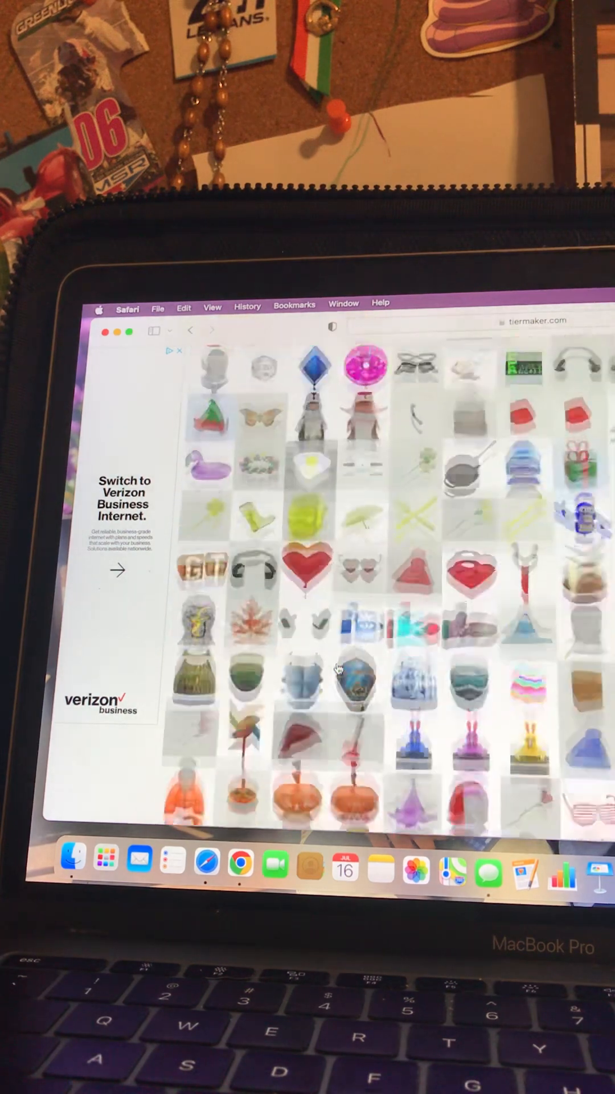
scroll("down", 3)
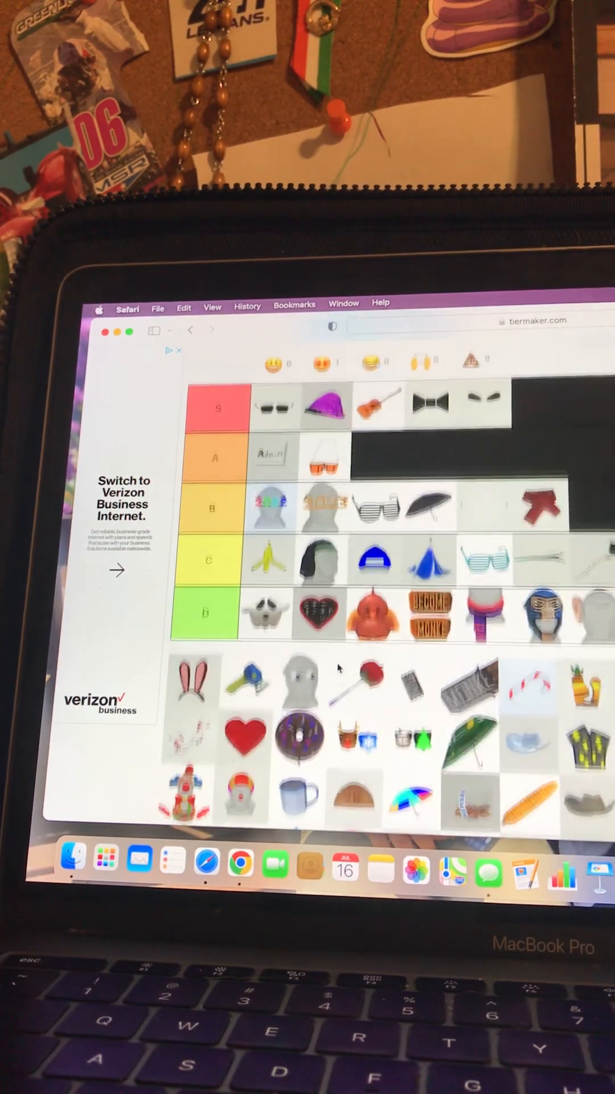
scroll("down", 3)
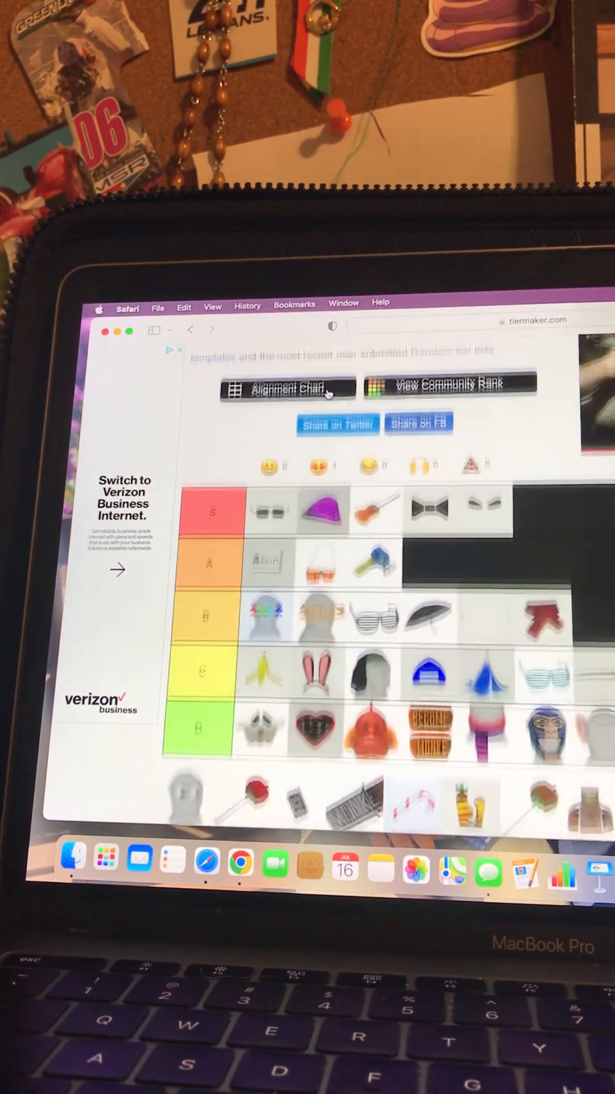
scroll("down", 3)
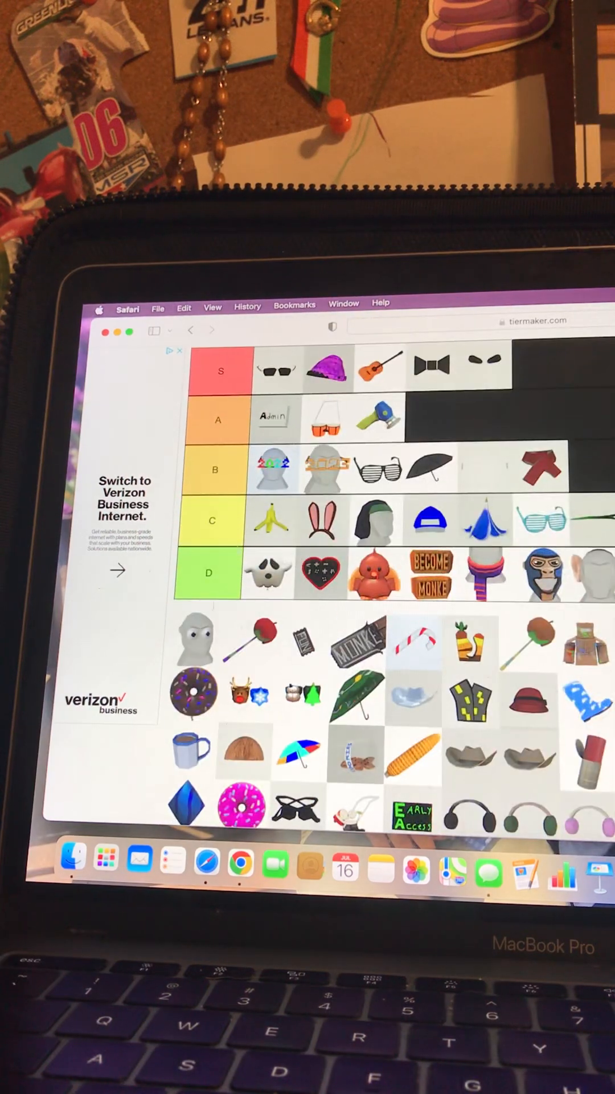